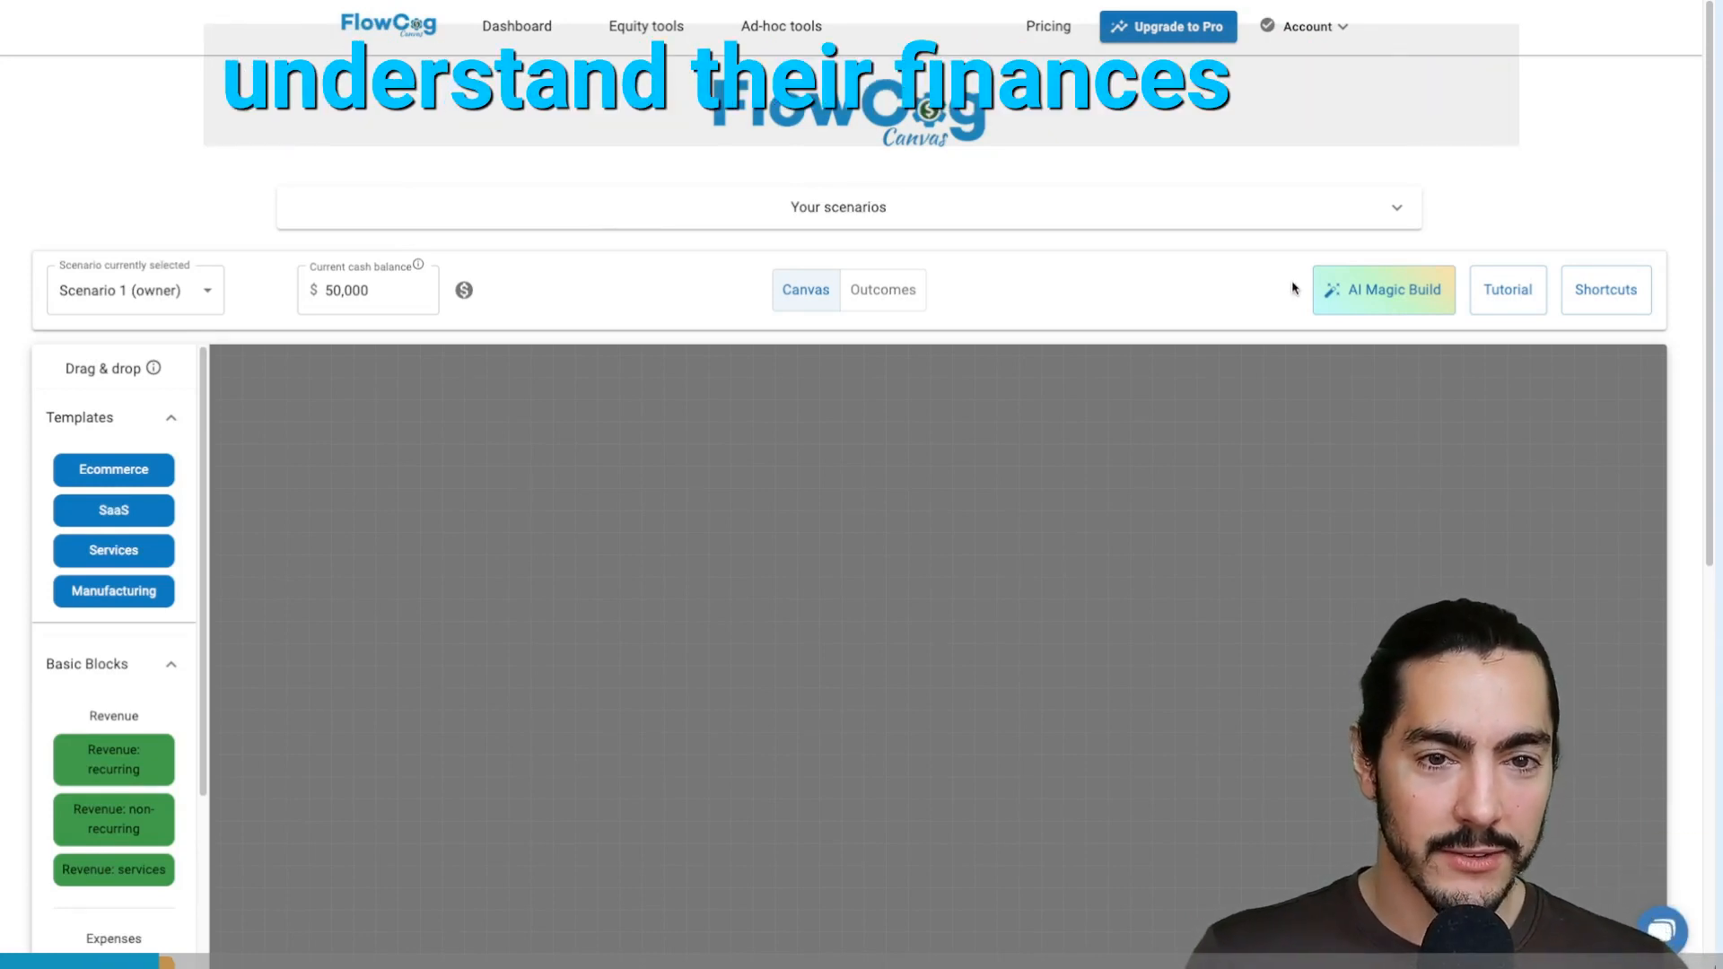
- Open the AI Magic Build business-description prompt
left_click(1382, 289)
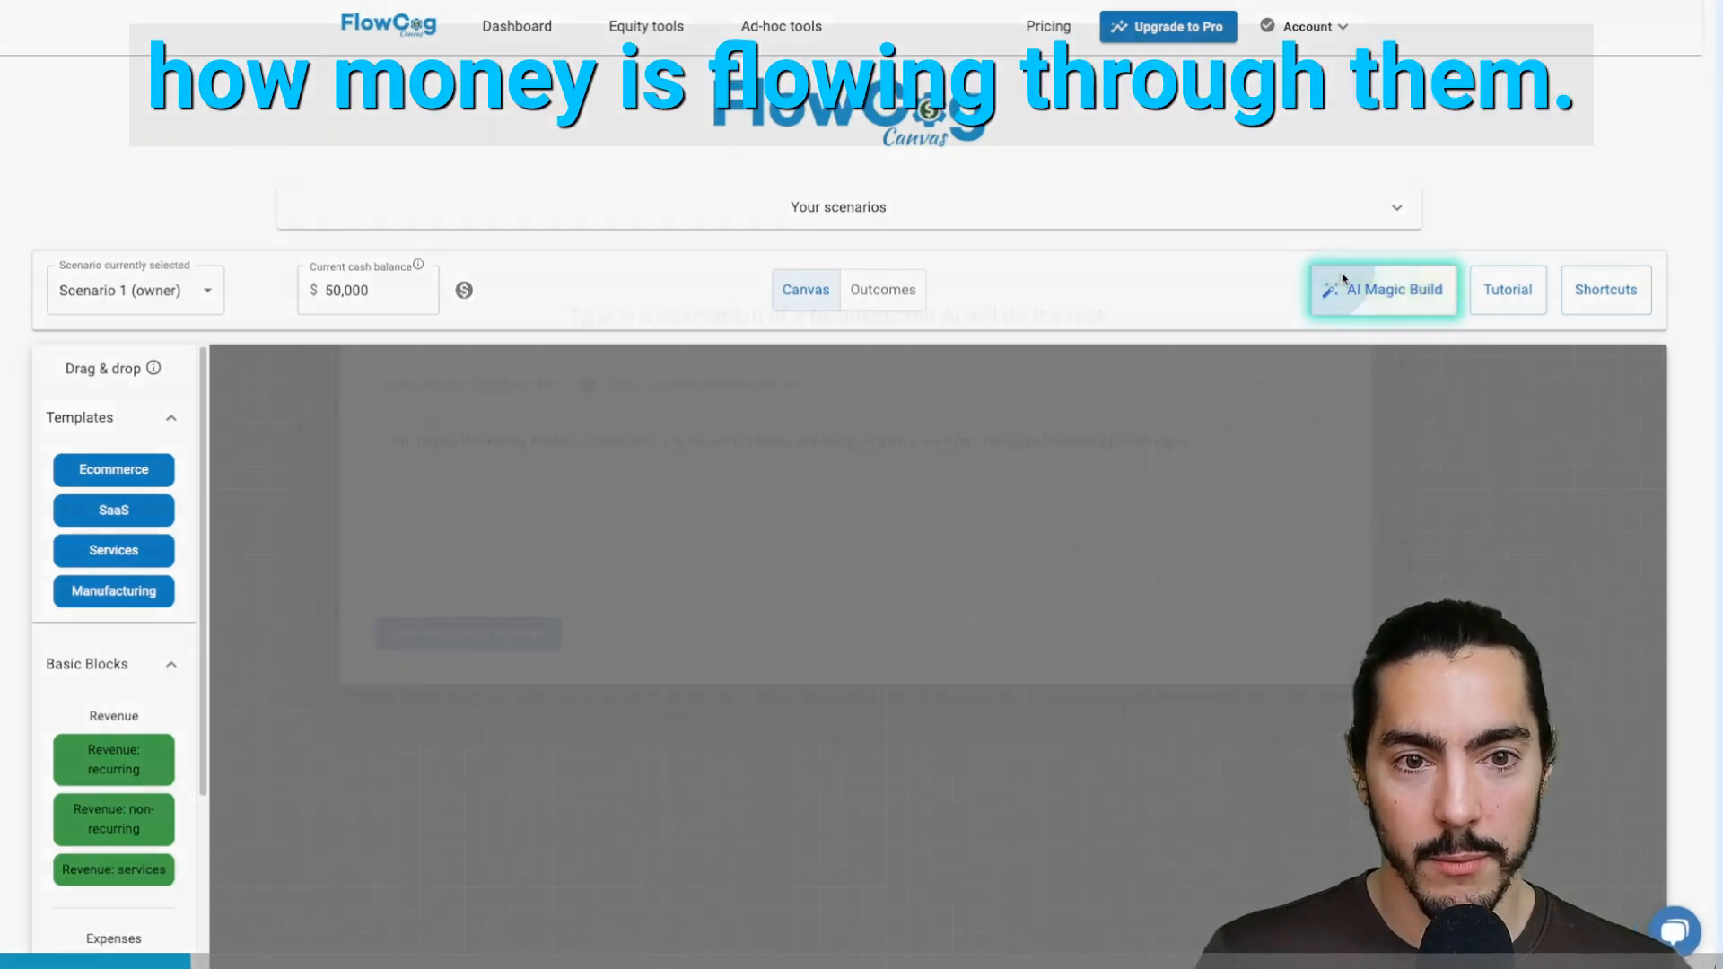
left_click(1381, 289)
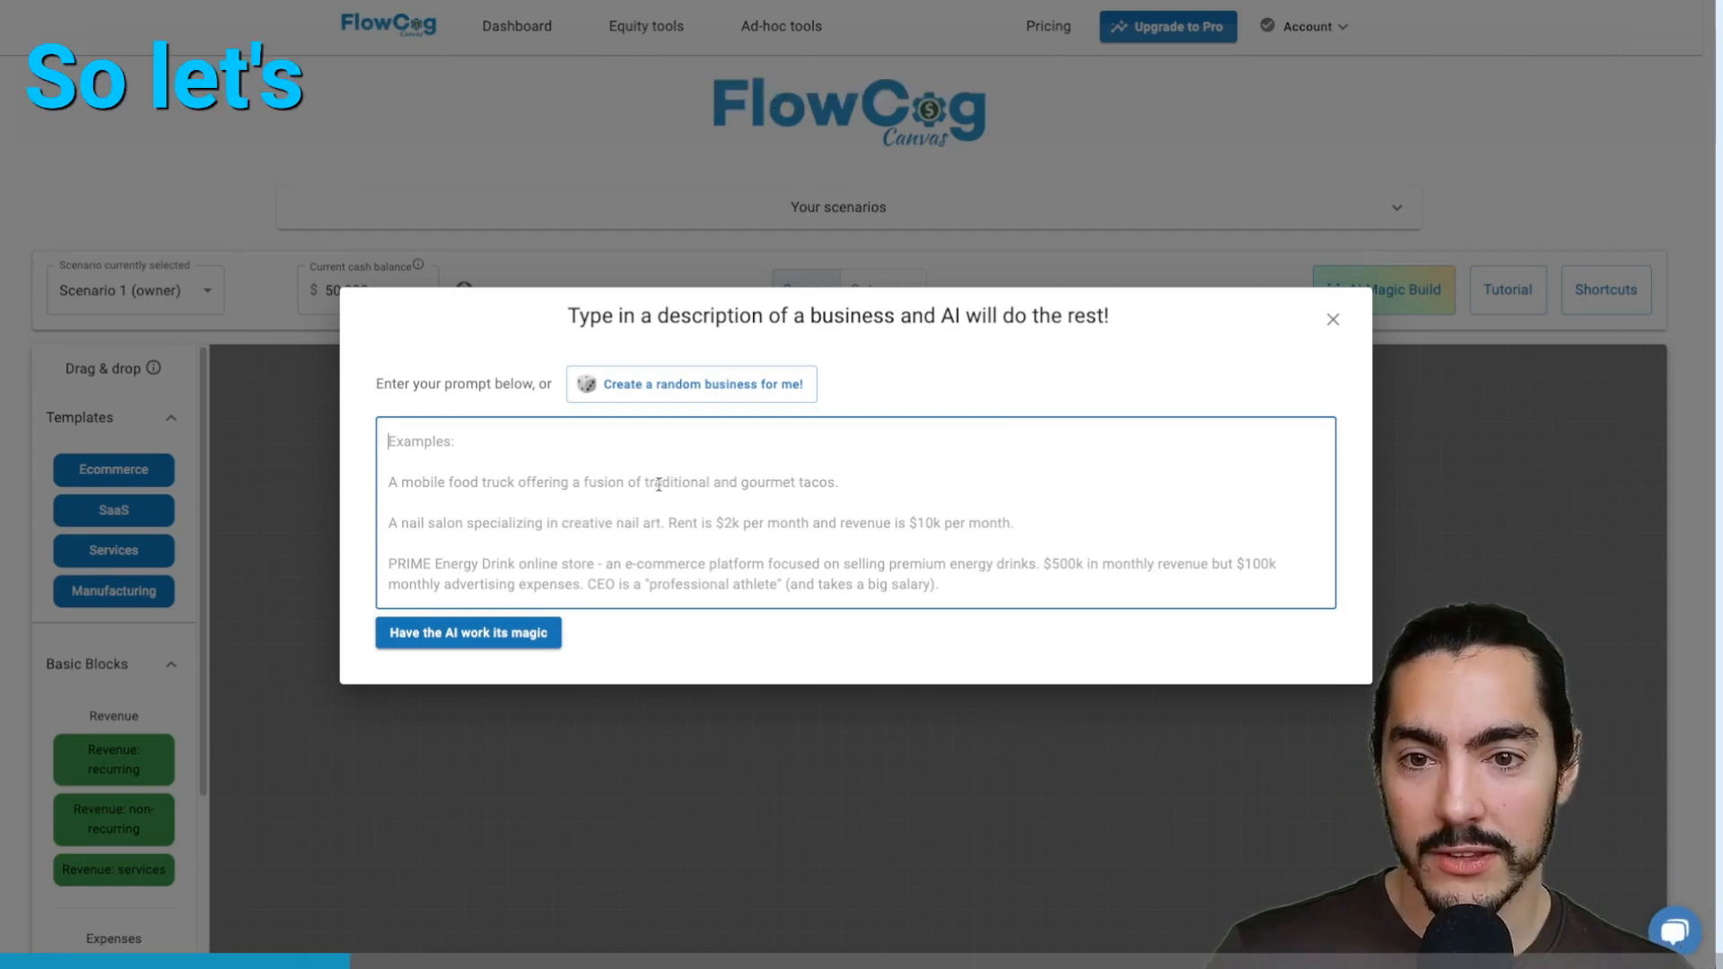
- Submit the celebrity-chef pop-up dinner description, with $25k monthly from sold-out events, for the AI to build
left_click(691, 383)
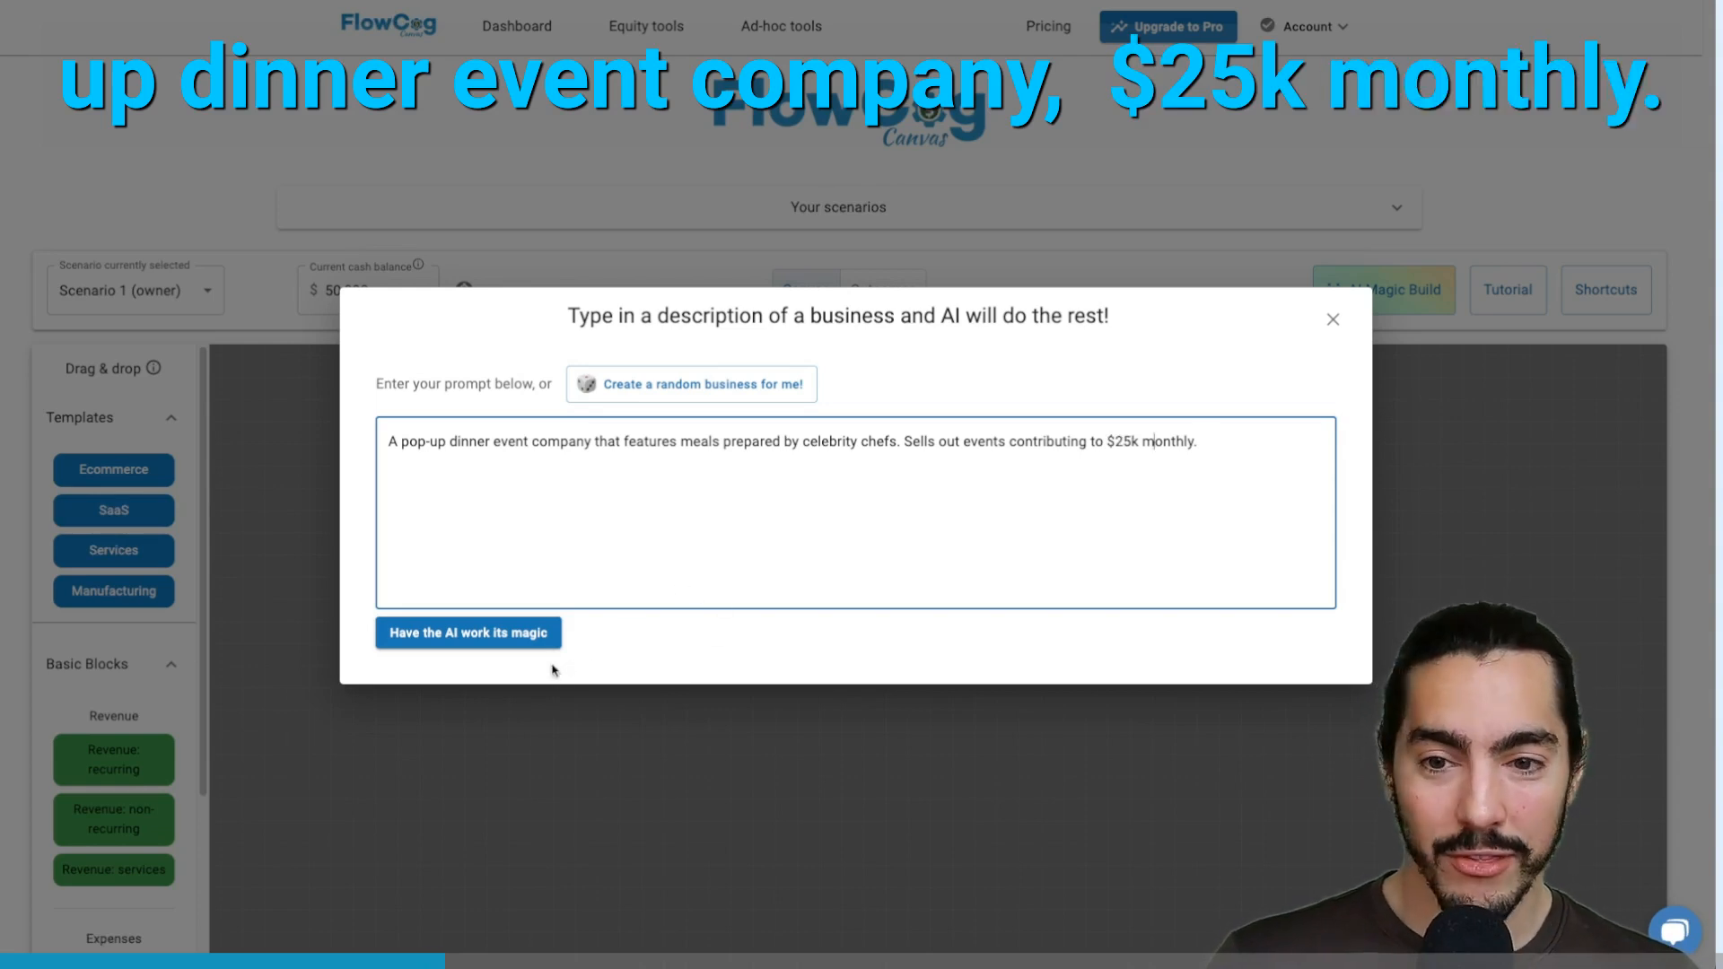
left_click(467, 632)
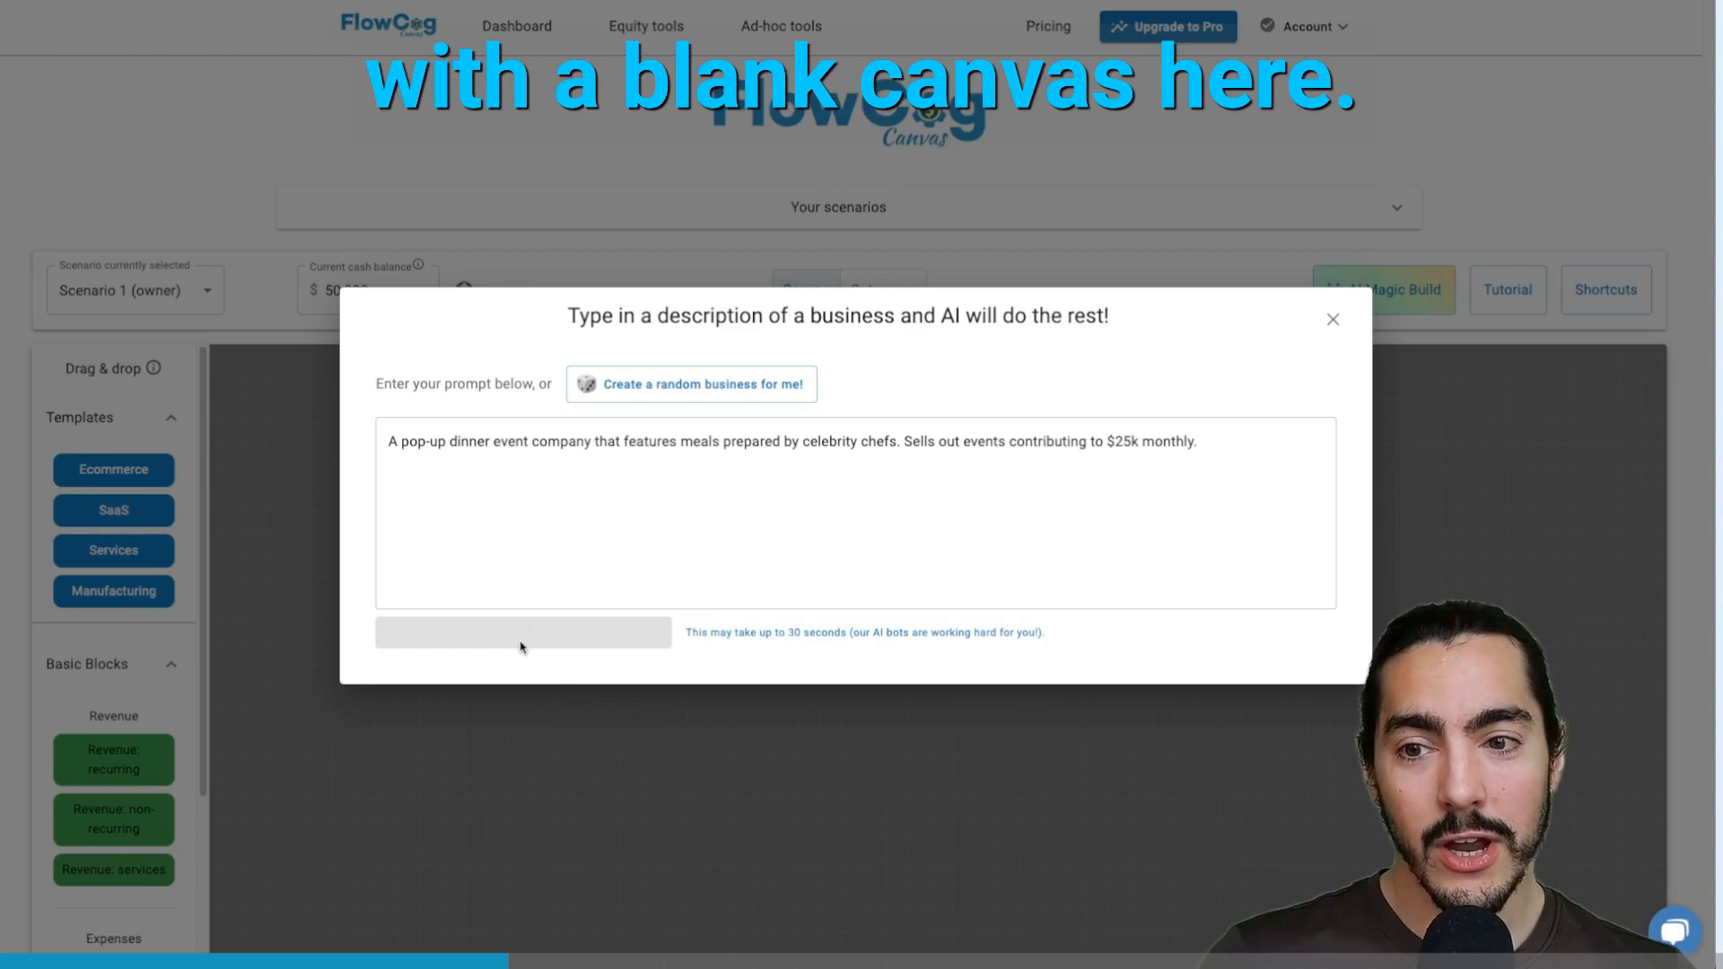
left_click(523, 632)
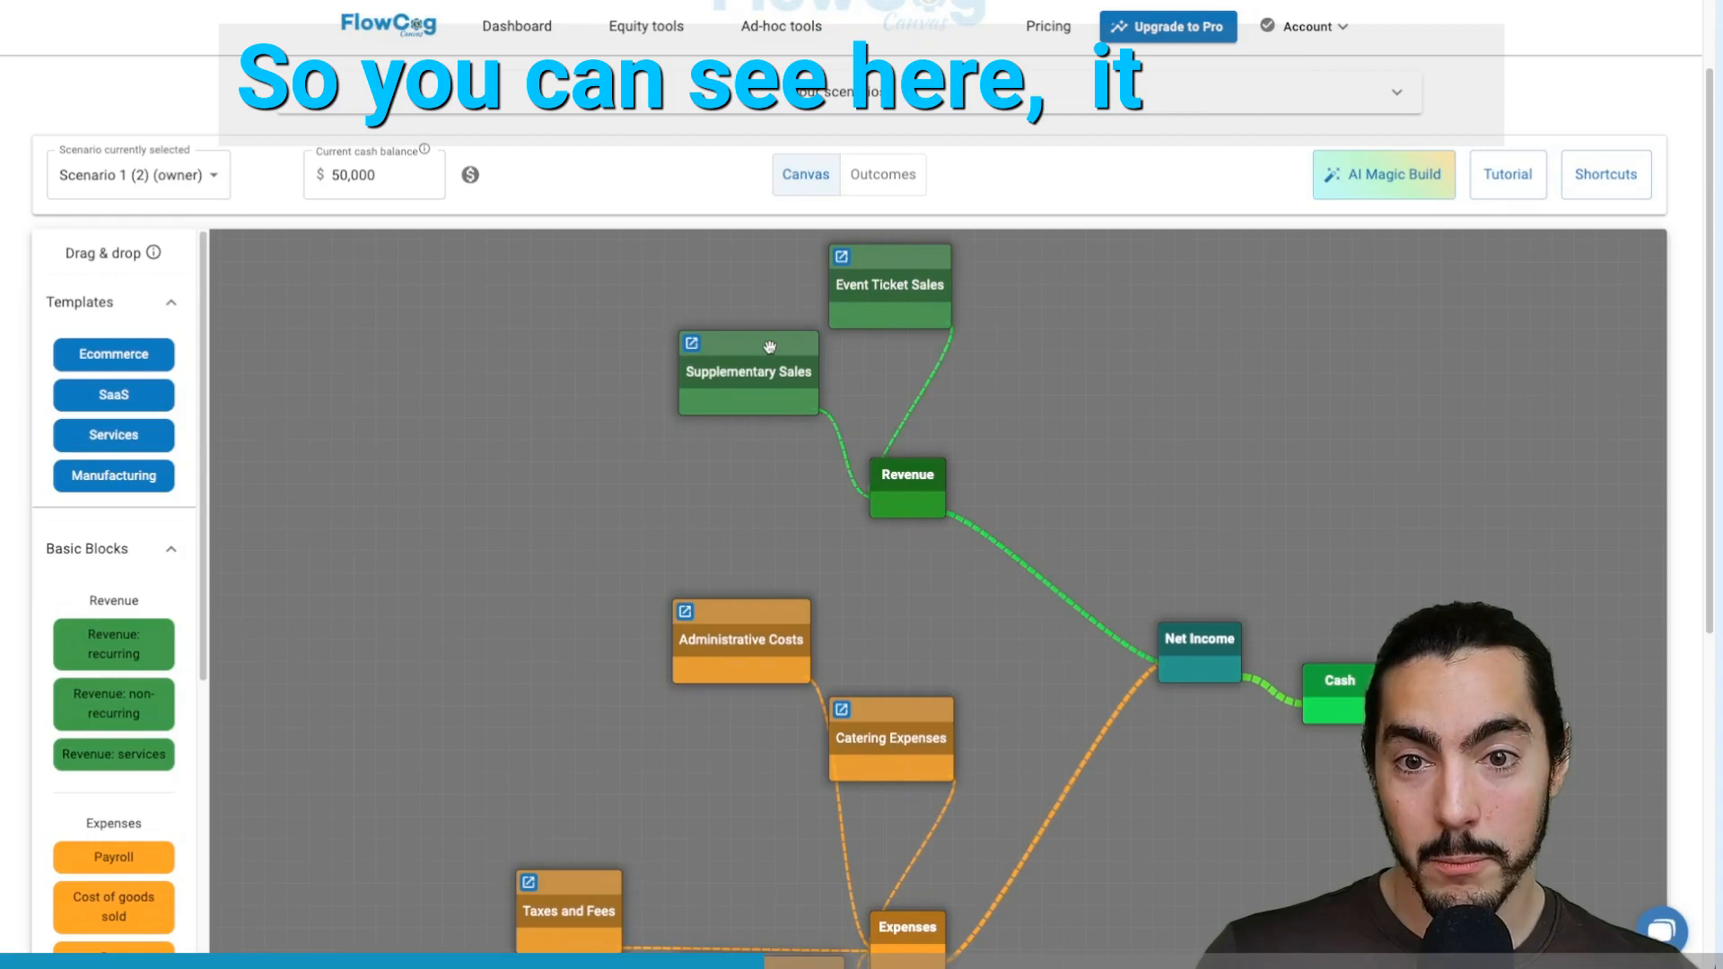
- Move the Supplementary Sales block level with Revenue and review Event Ticket Sales assumptions
left_click_drag(747, 371, 646, 460)
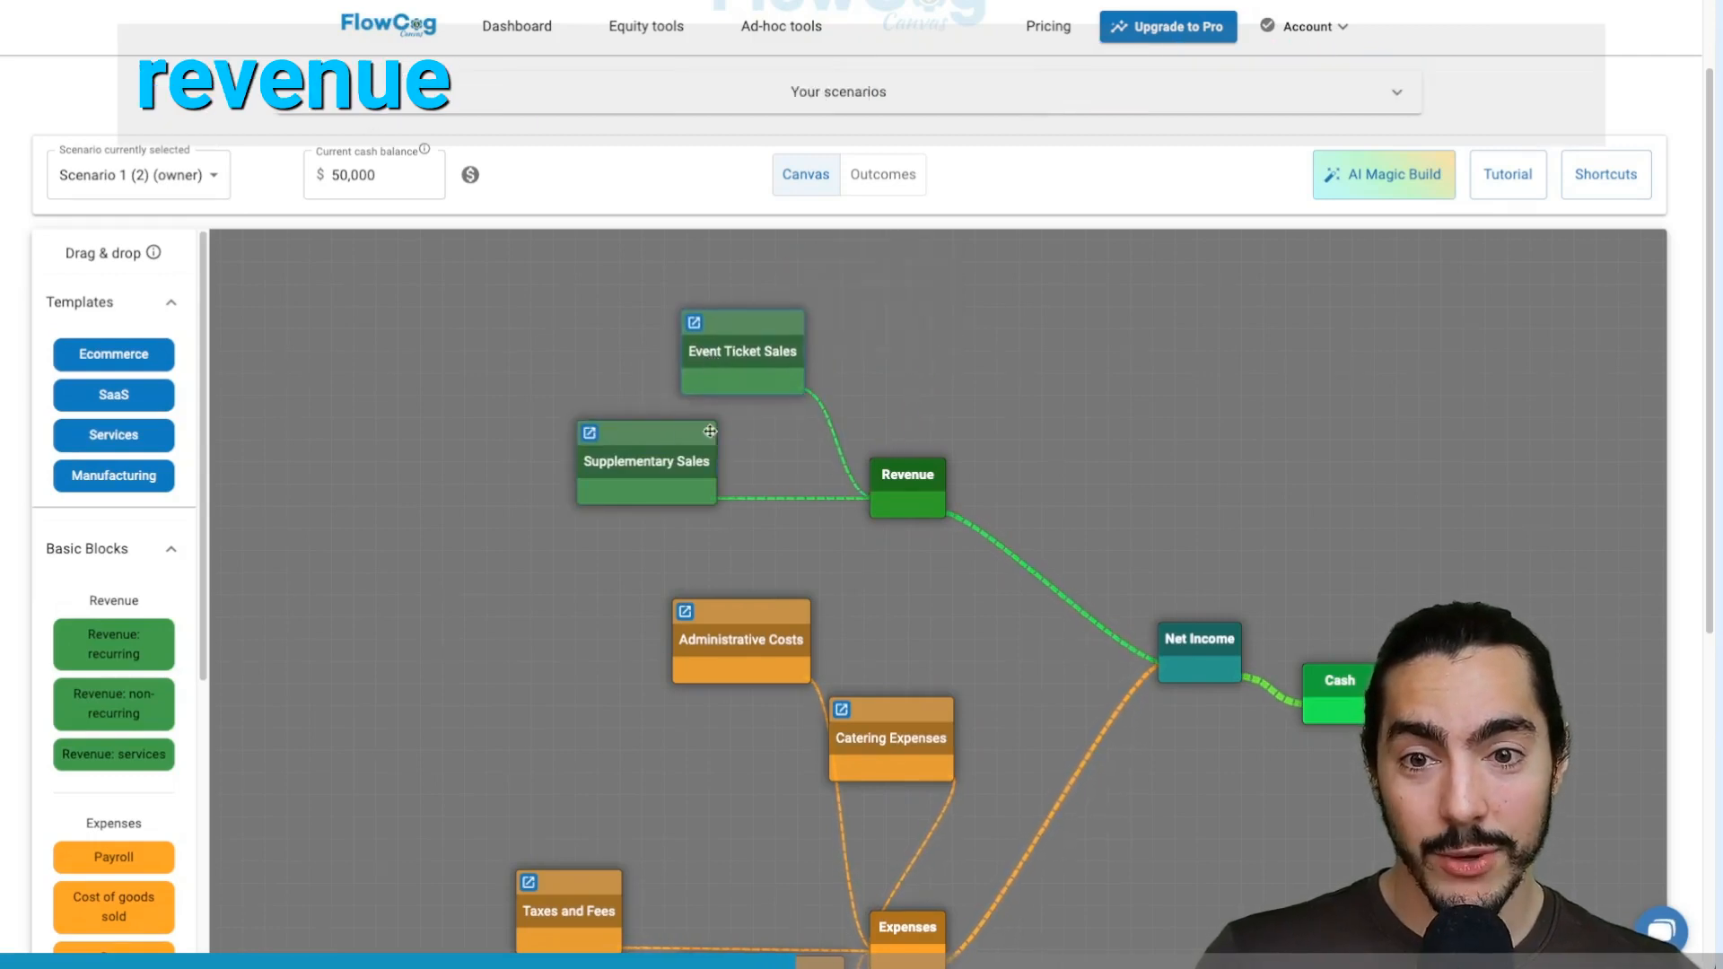
left_click(692, 322)
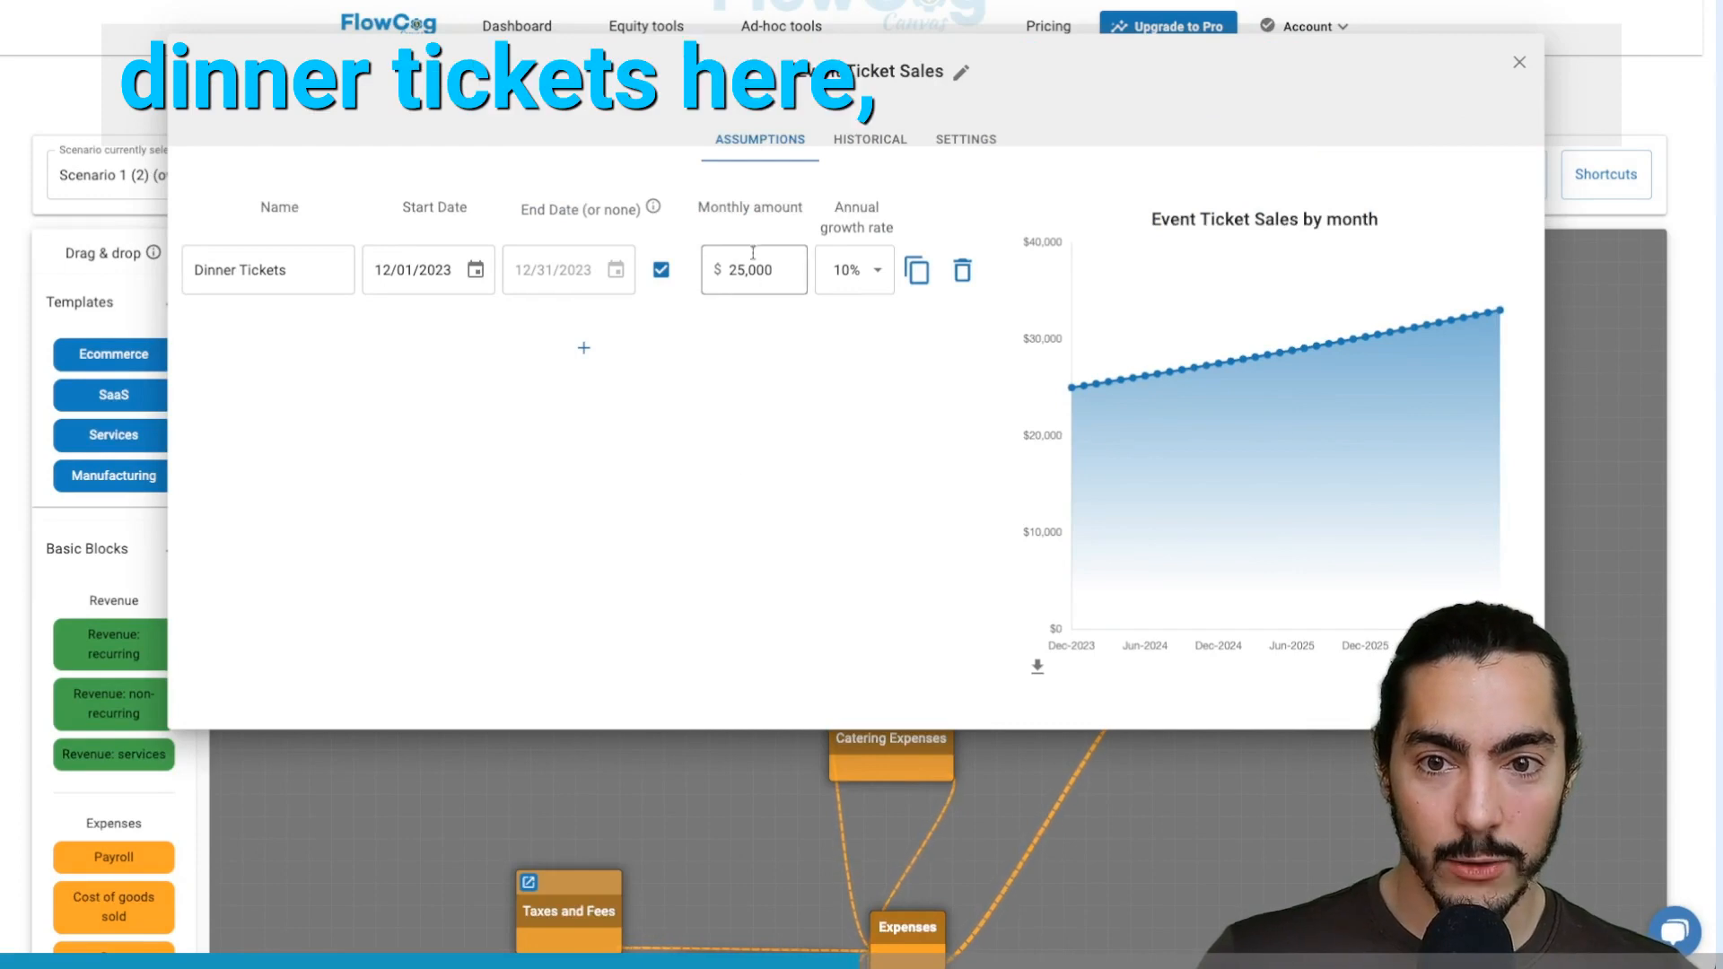
left_click(1518, 63)
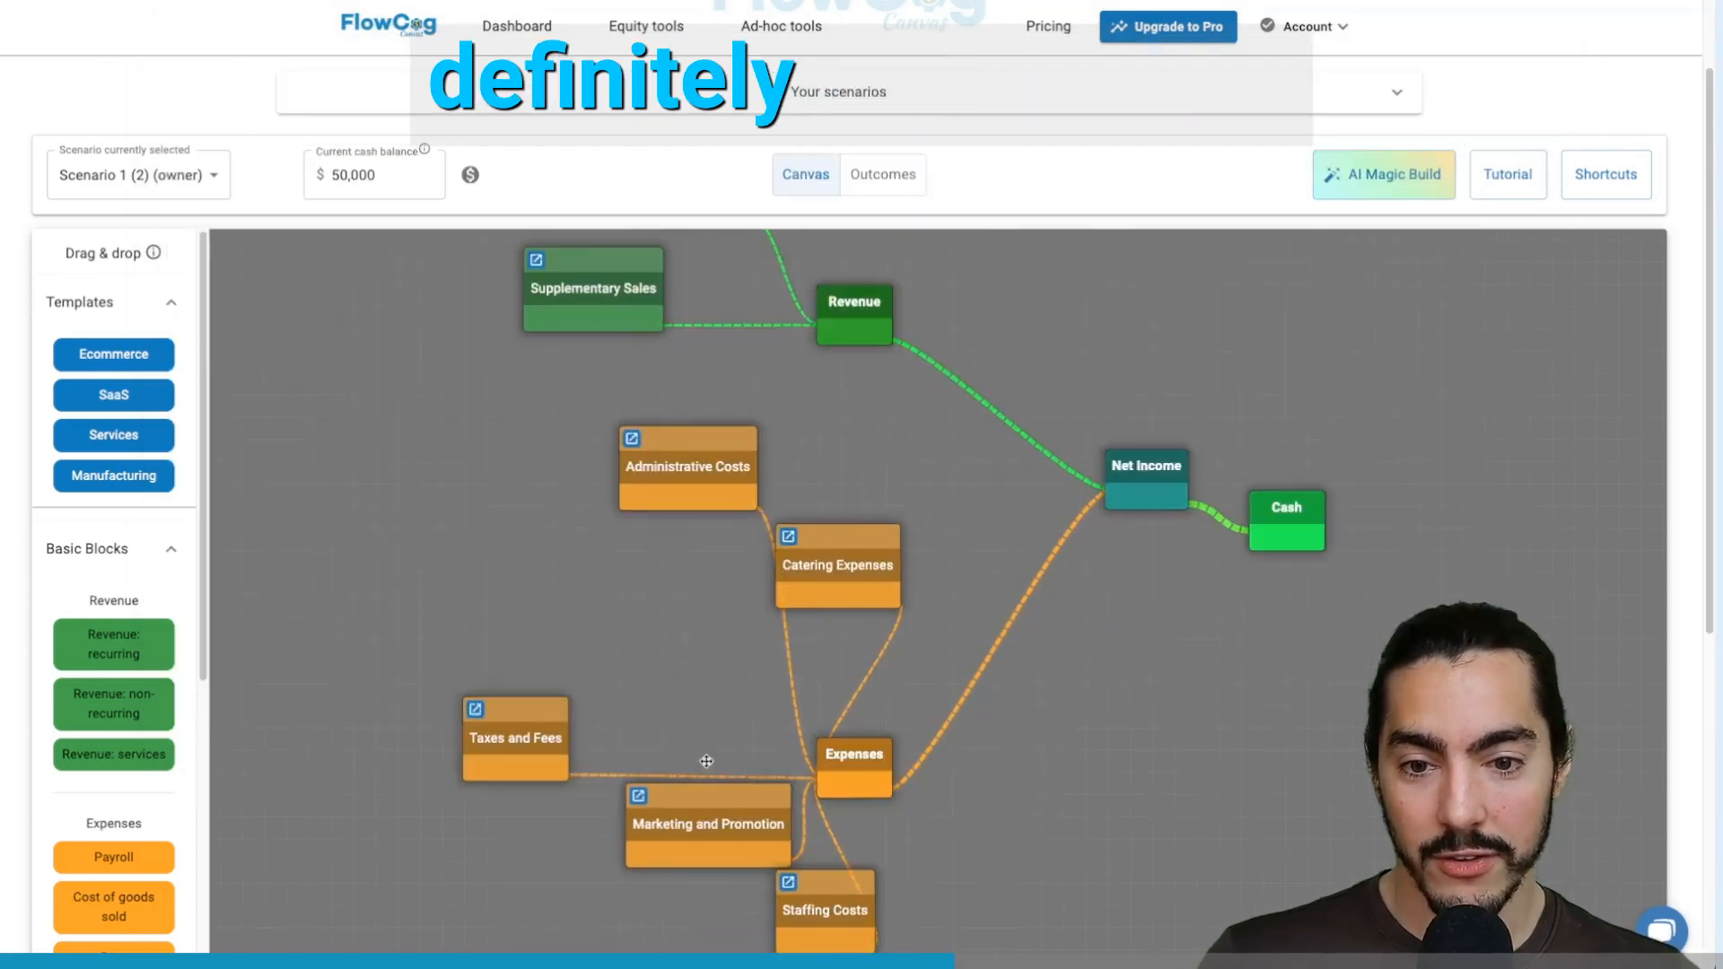
- Review Staffing Costs assumptions and the outcomes projection showing 4 months of runway
left_click(787, 882)
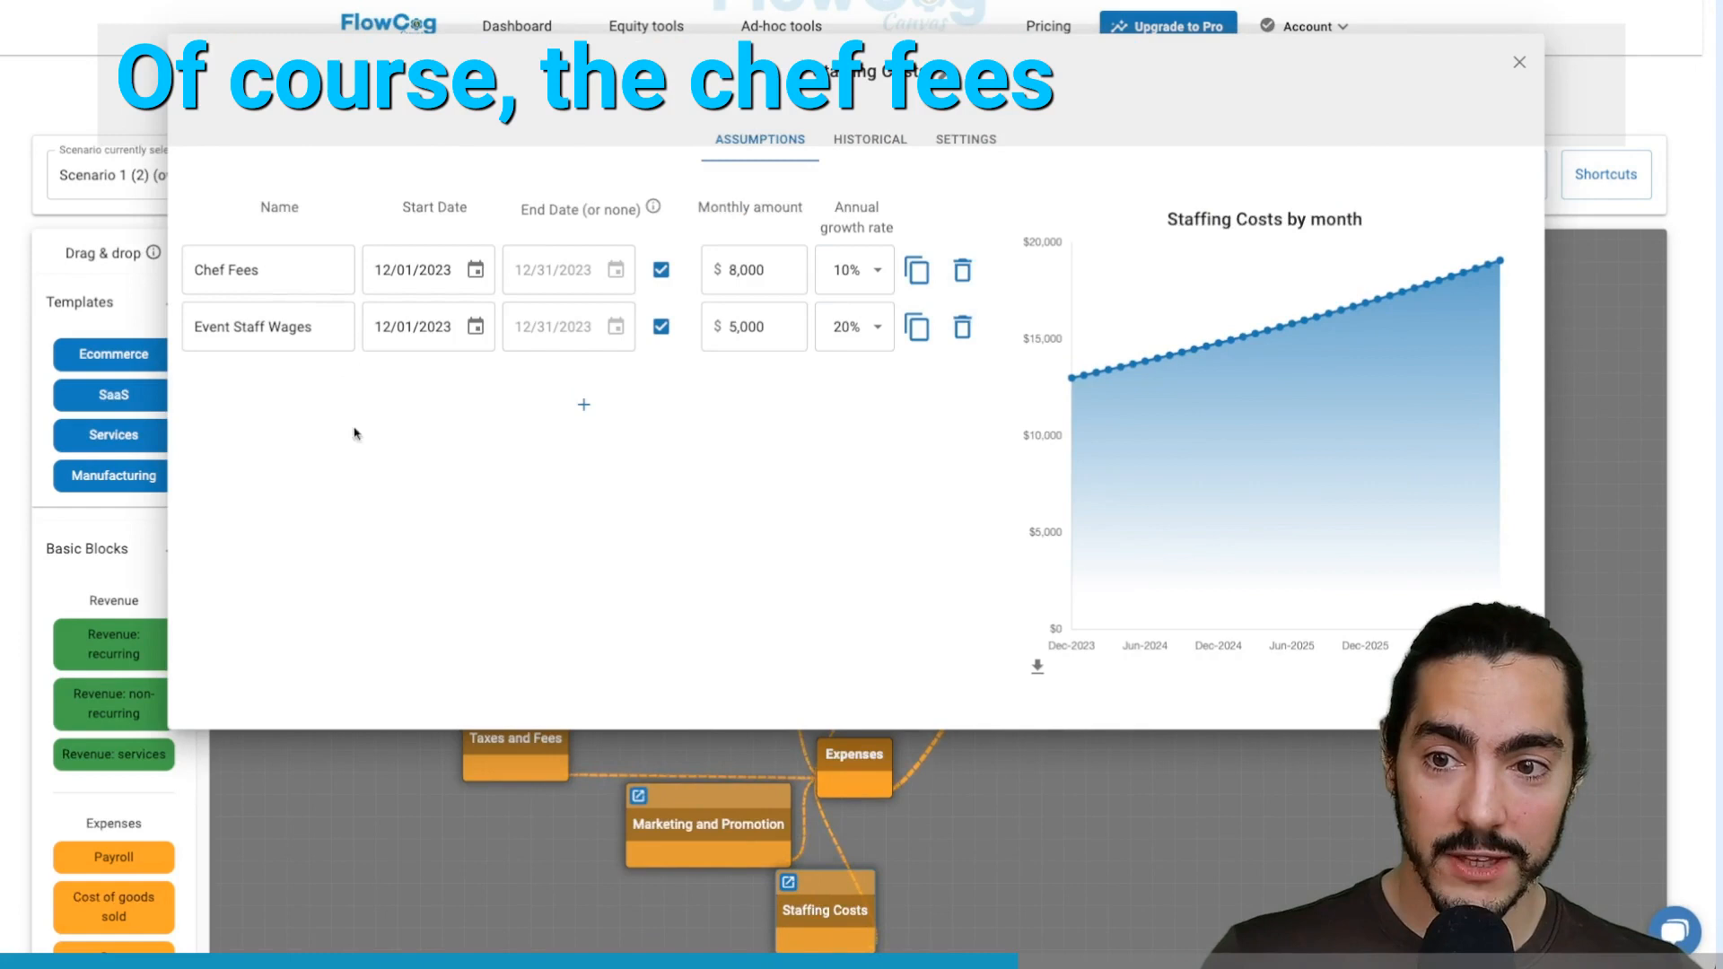
left_click(1521, 62)
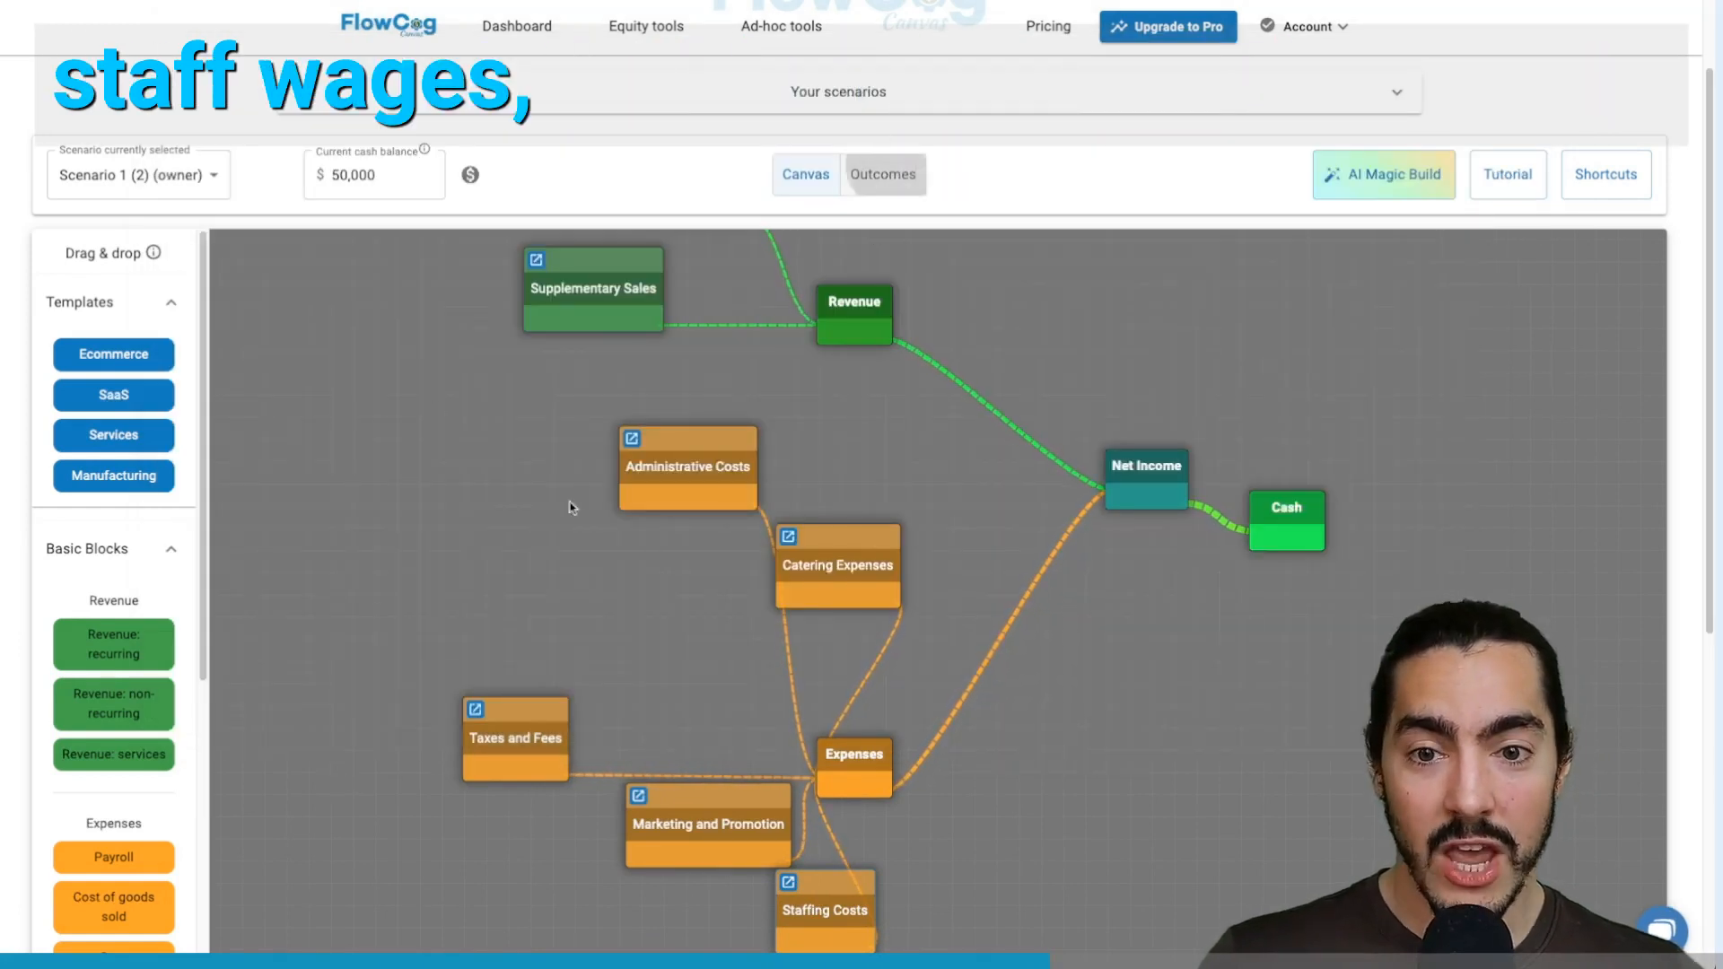
left_click(882, 173)
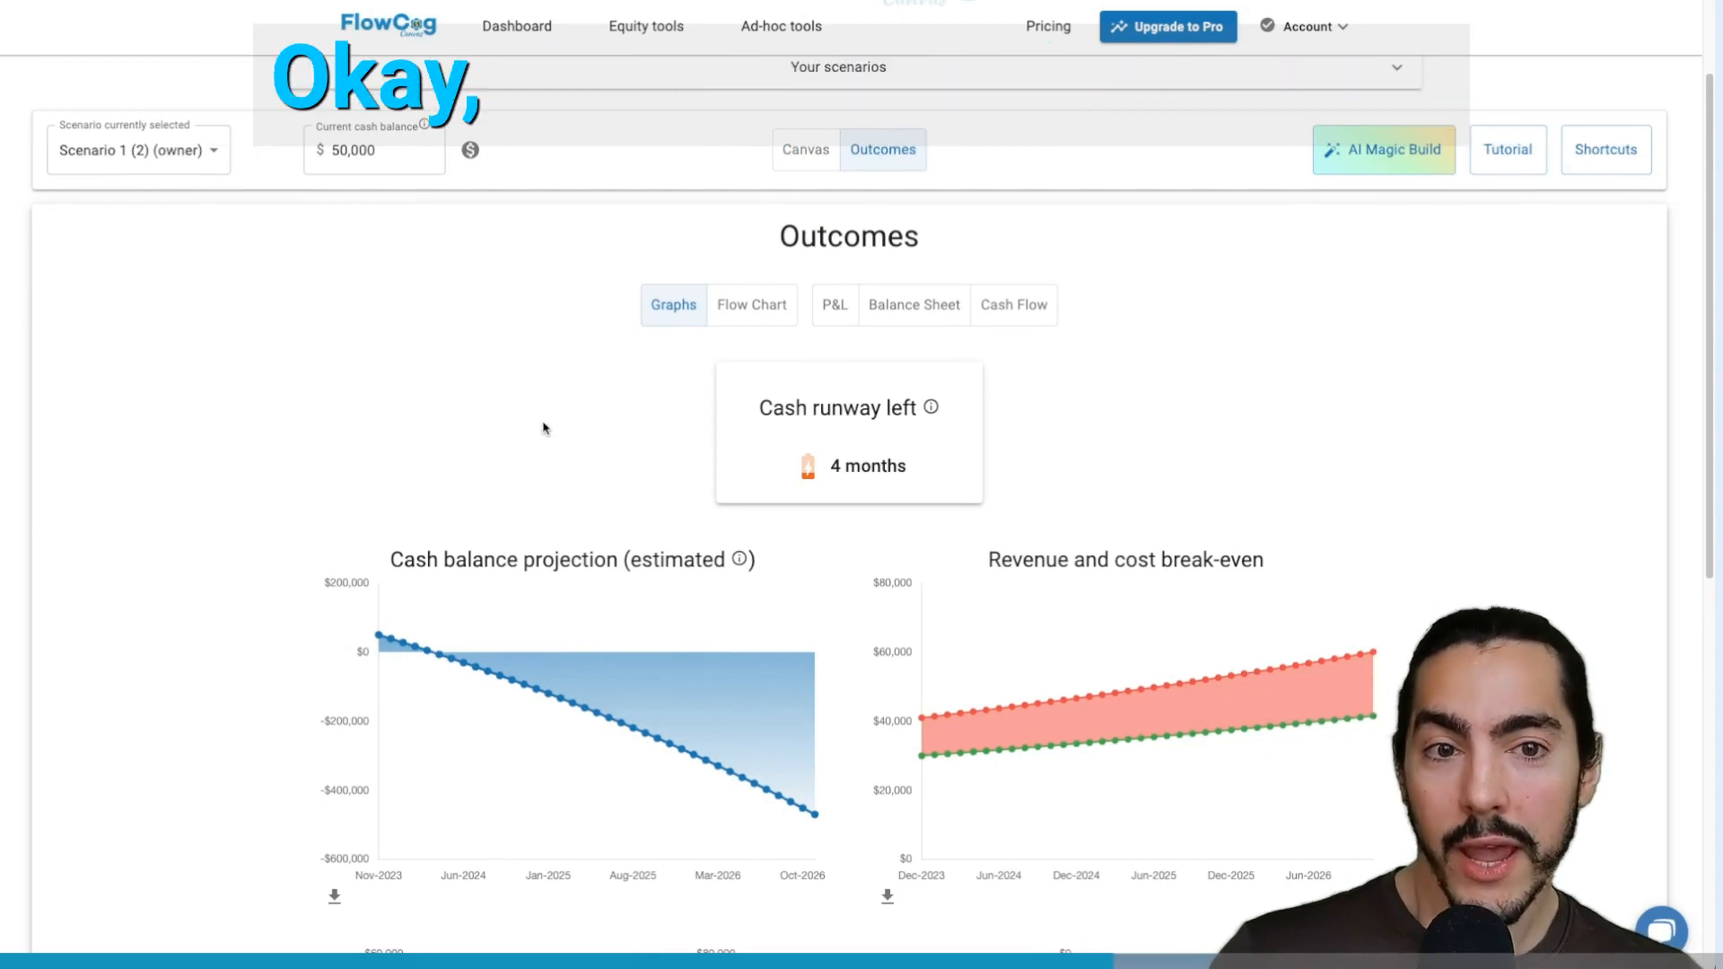
left_click(804, 150)
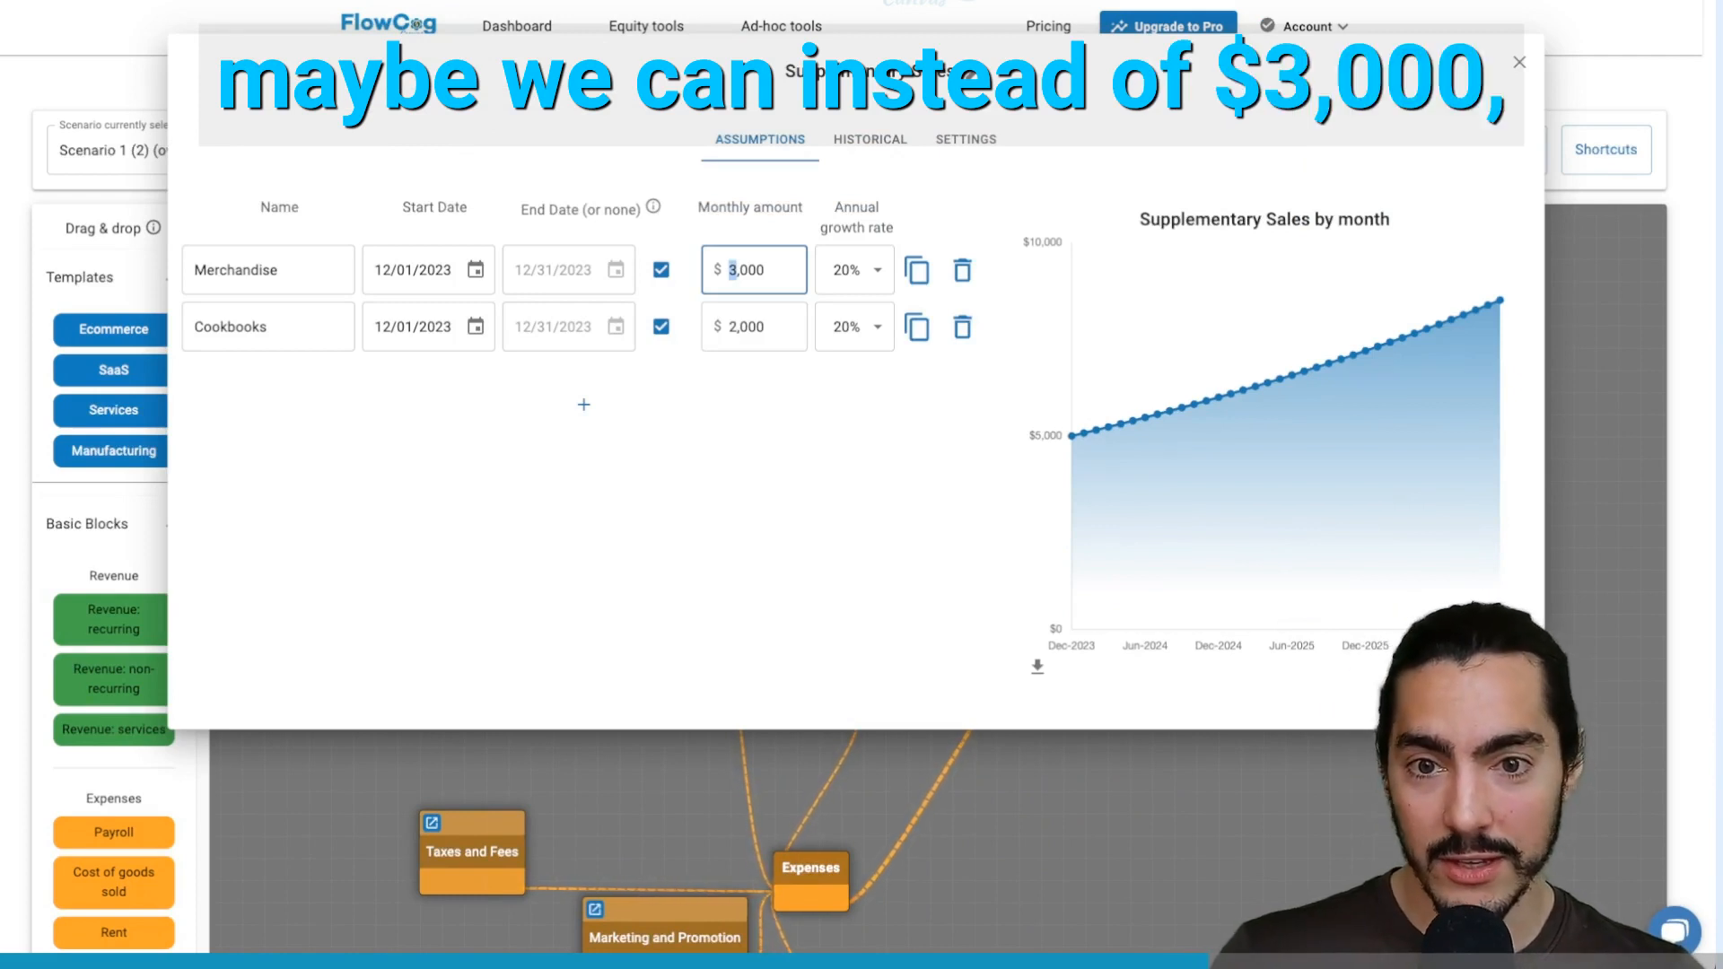
- Change Merchandise monthly sales to $5,000 and close Supplementary Sales assumptions
type("5,000")
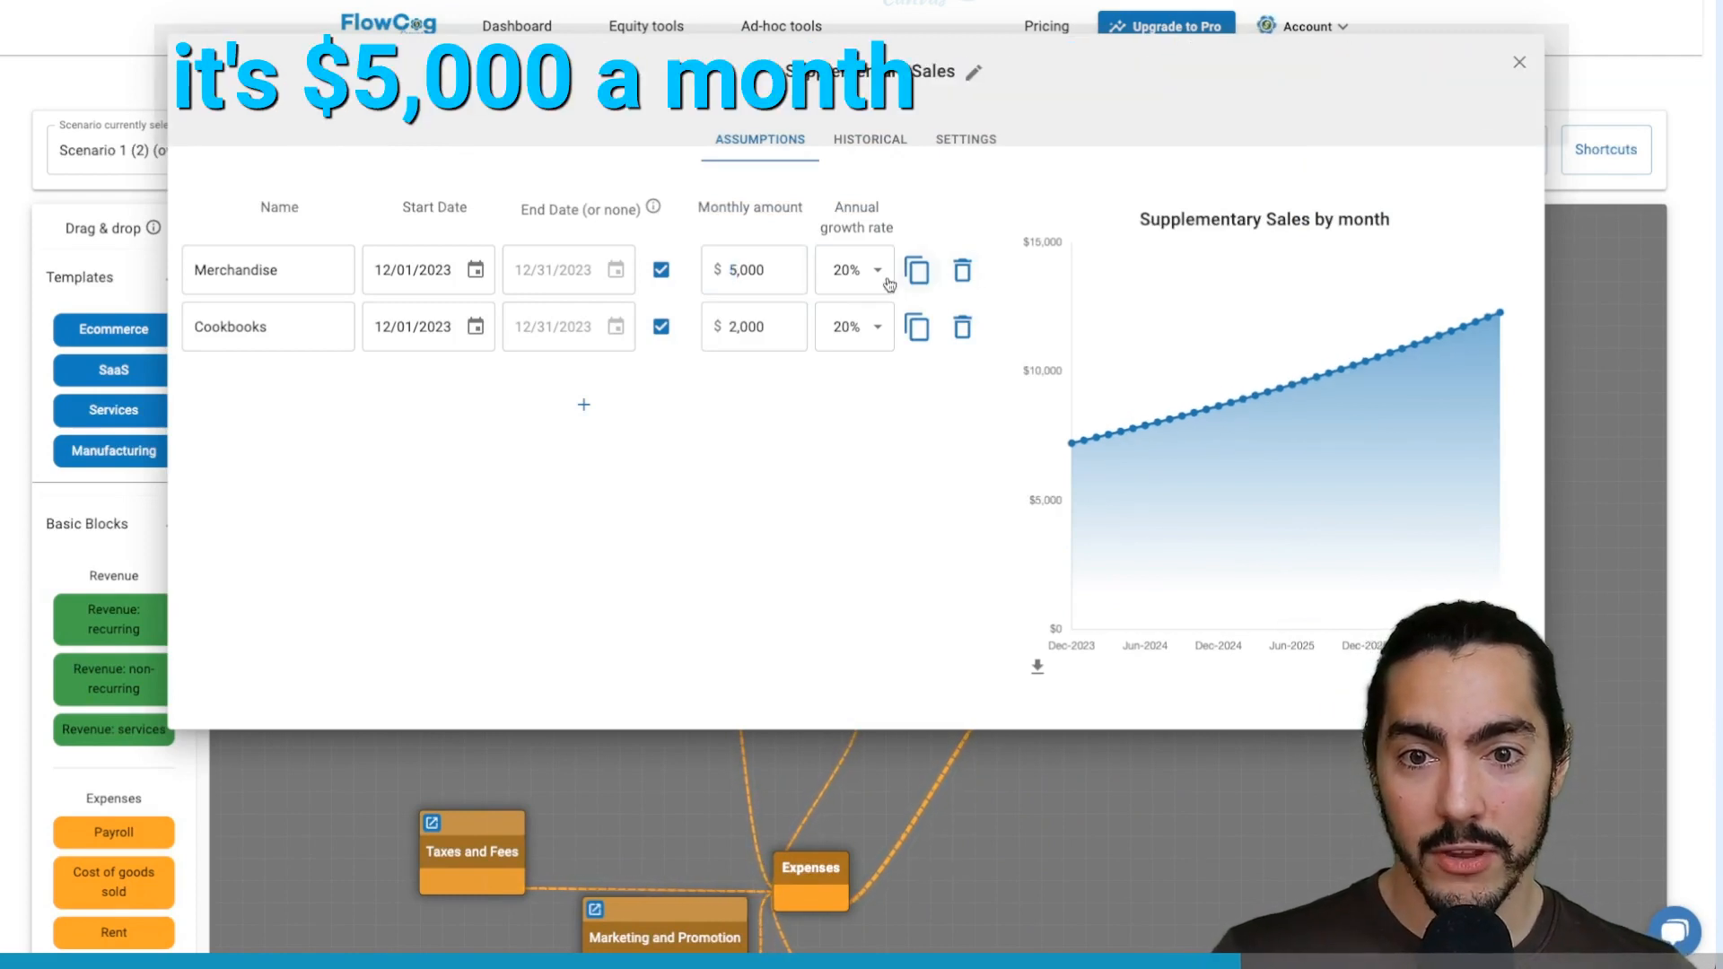
left_click(854, 269)
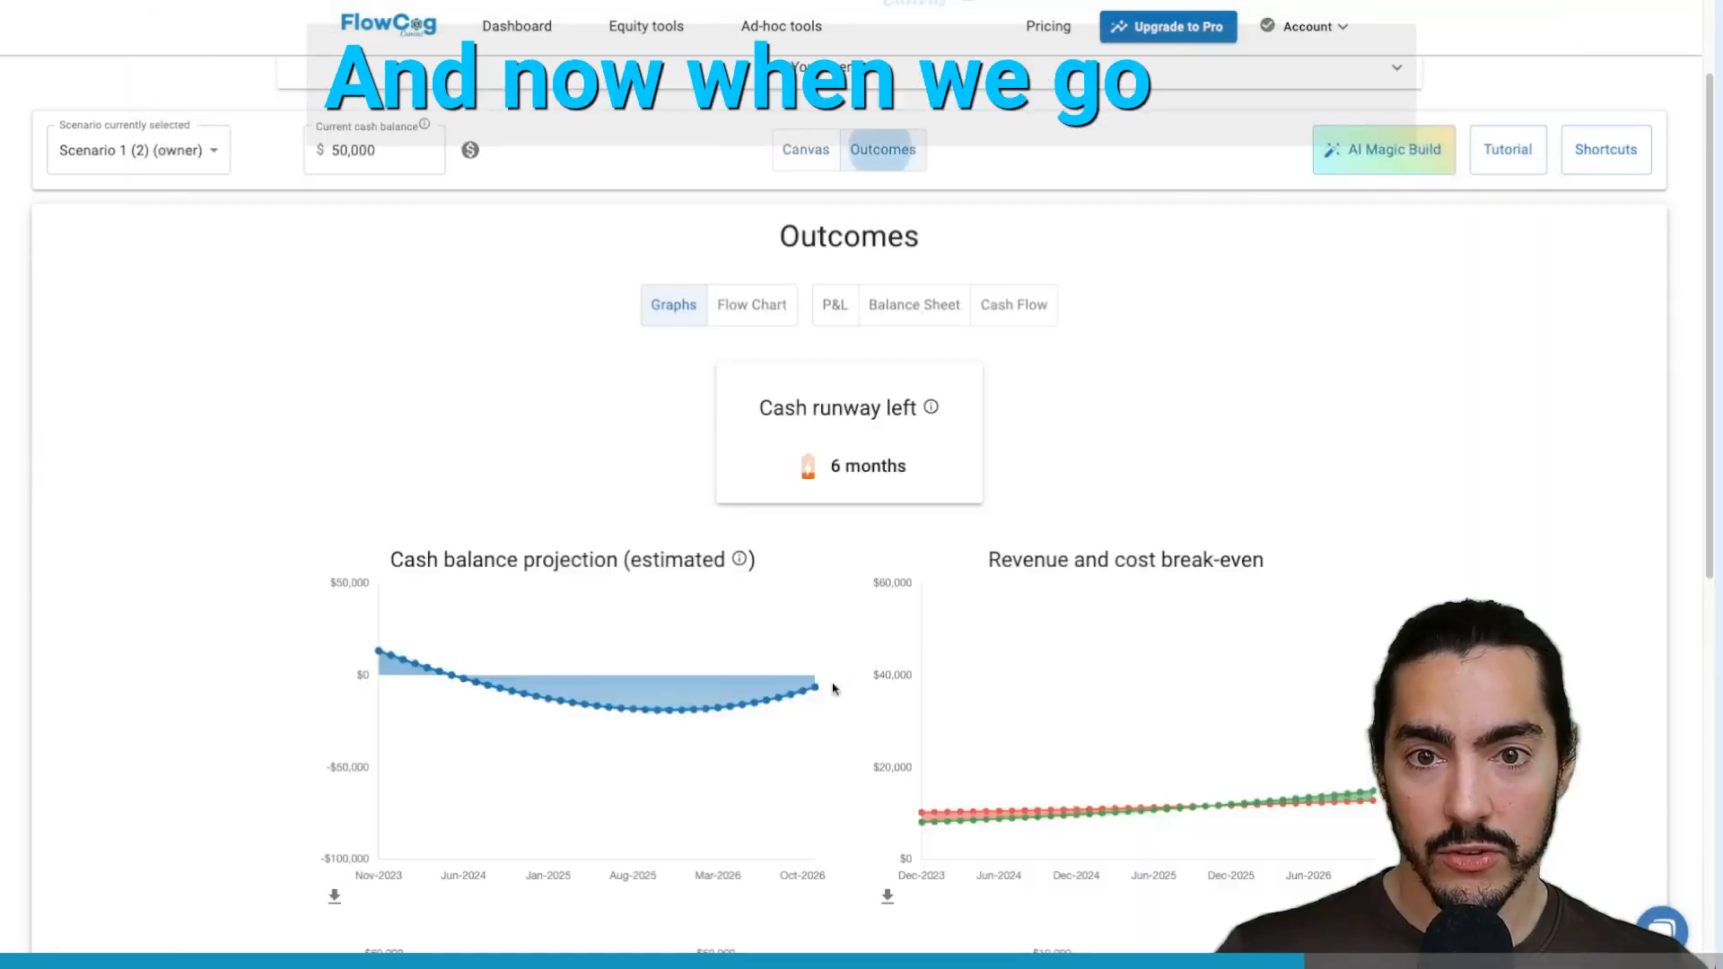
mouse_move(1230, 637)
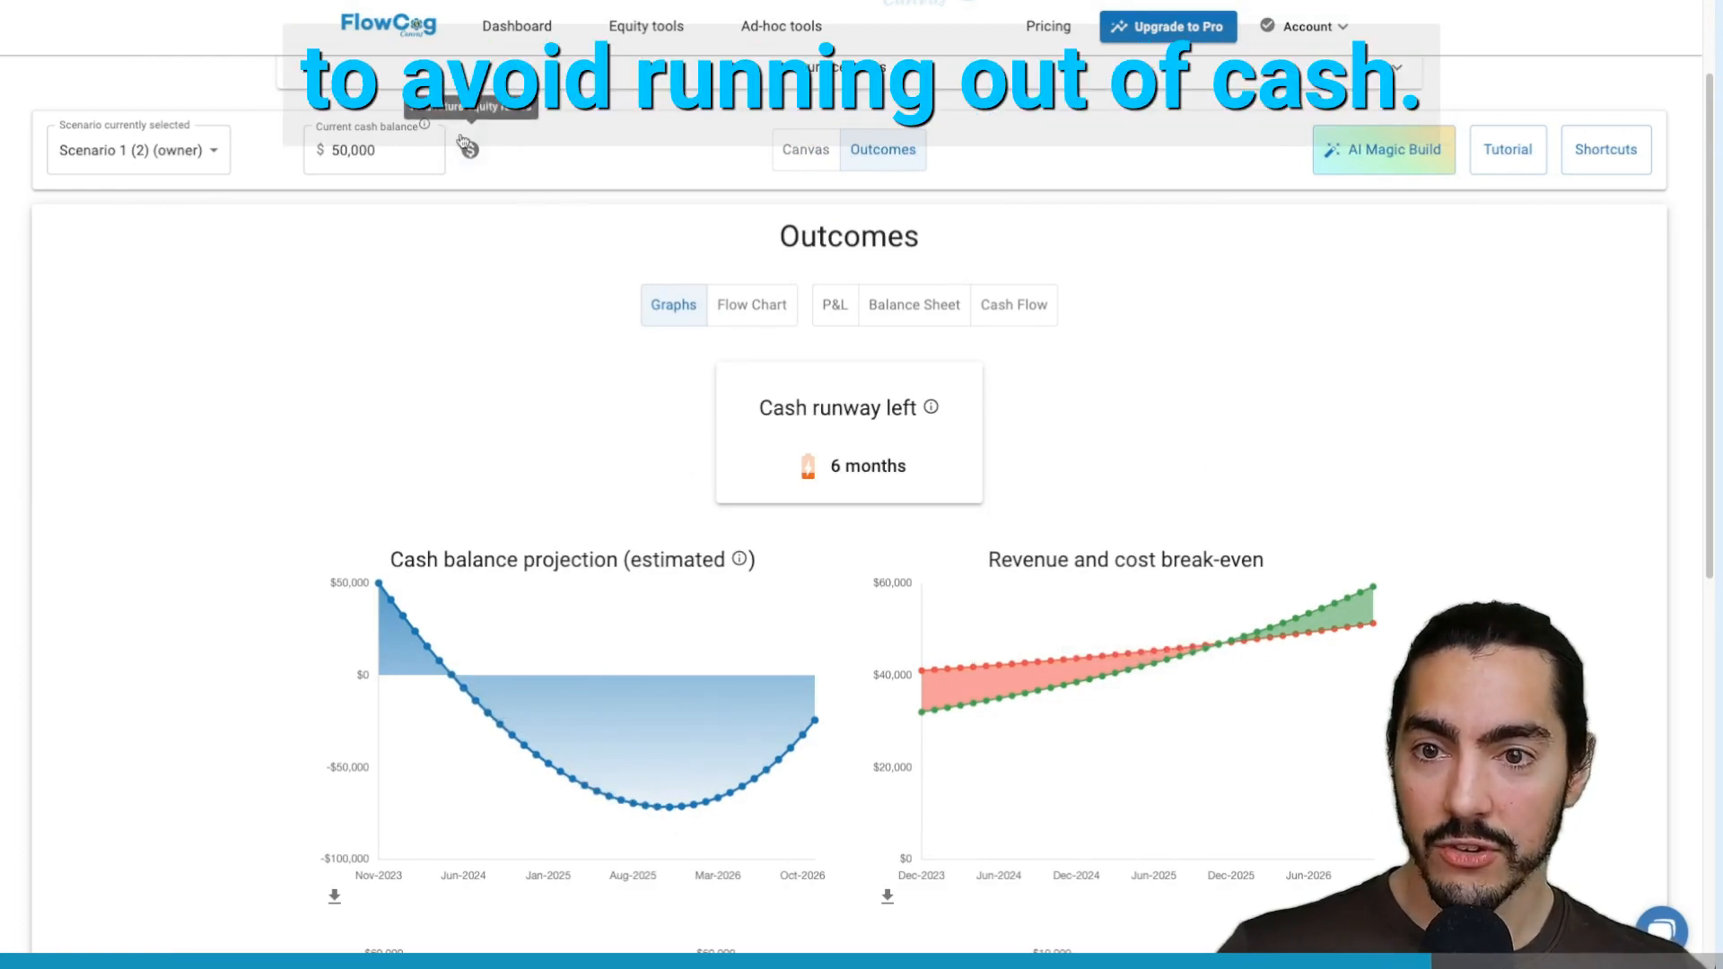
- Add a $200,000 Future raise 1 dated February 2024 from the cash balance icon
left_click(422, 126)
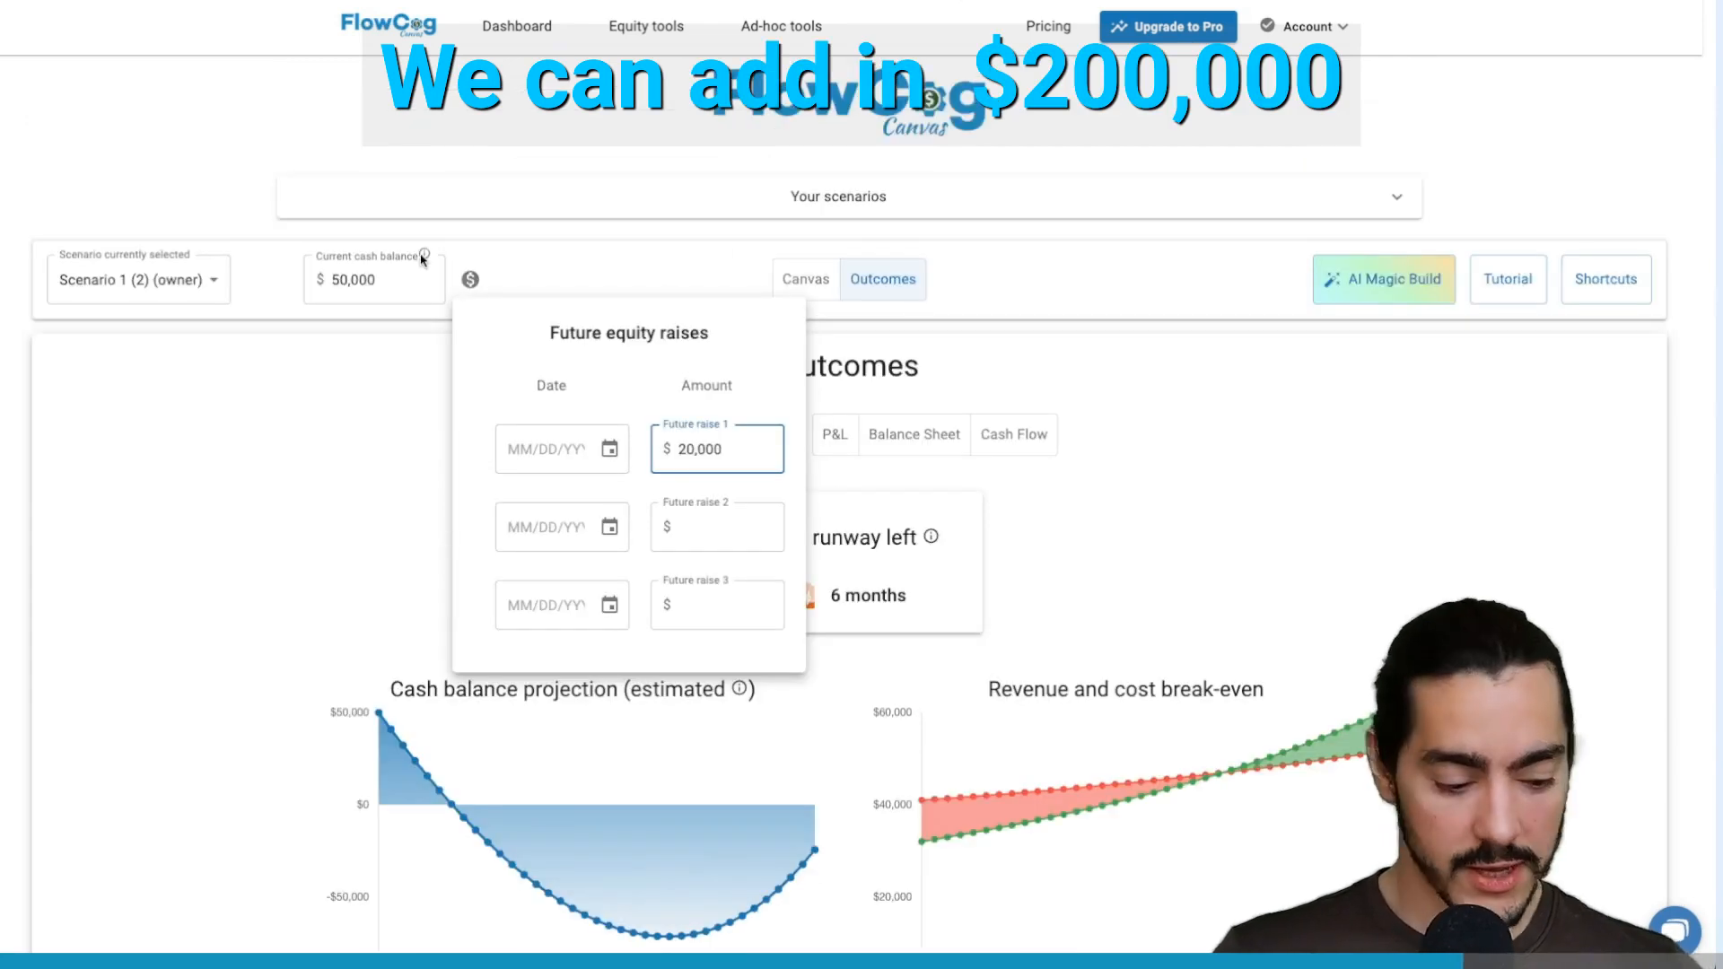
left_click(611, 449)
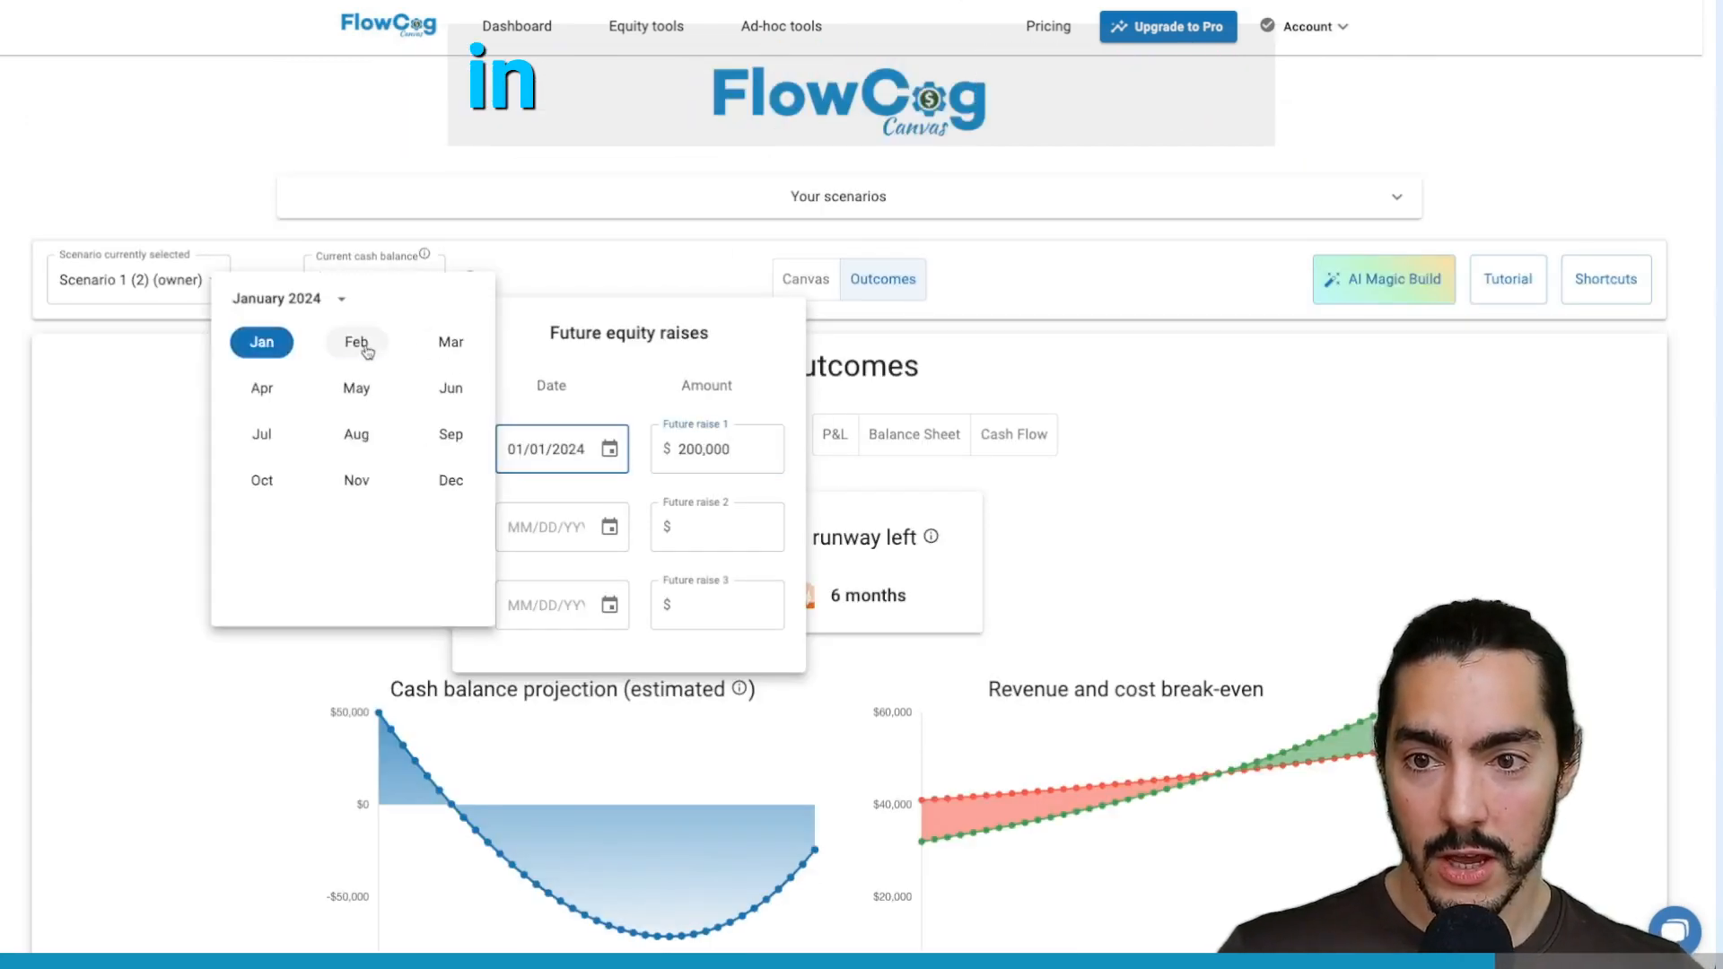
left_click(355, 342)
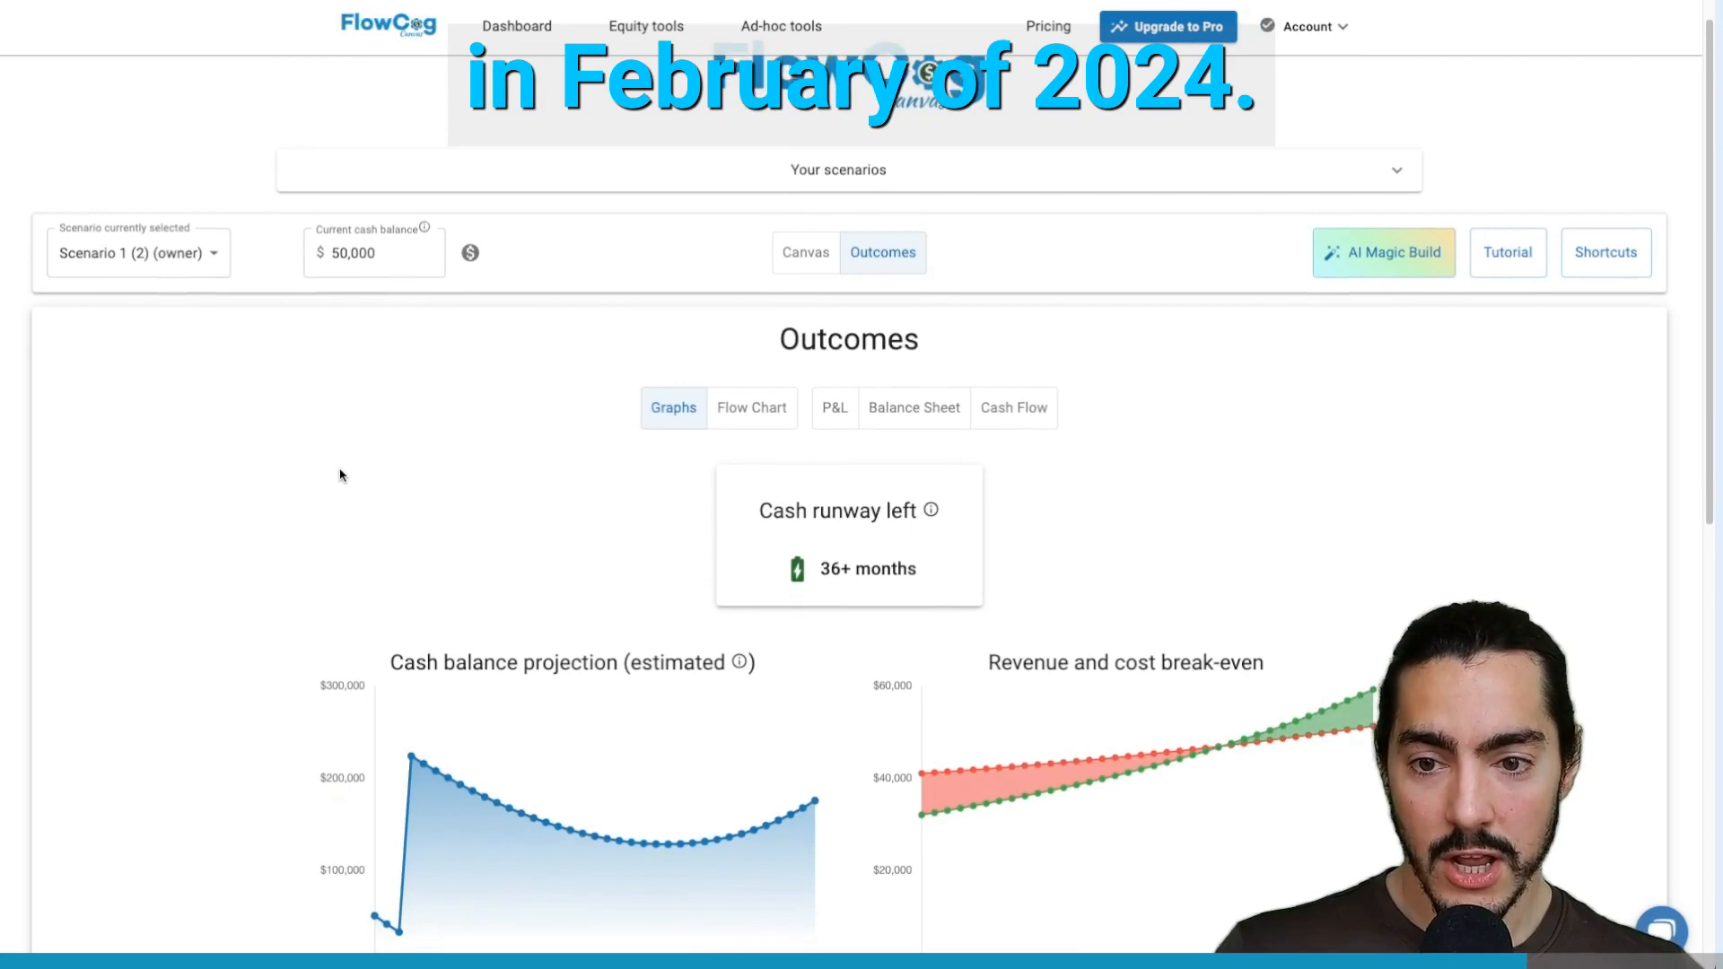
scroll("down", 3)
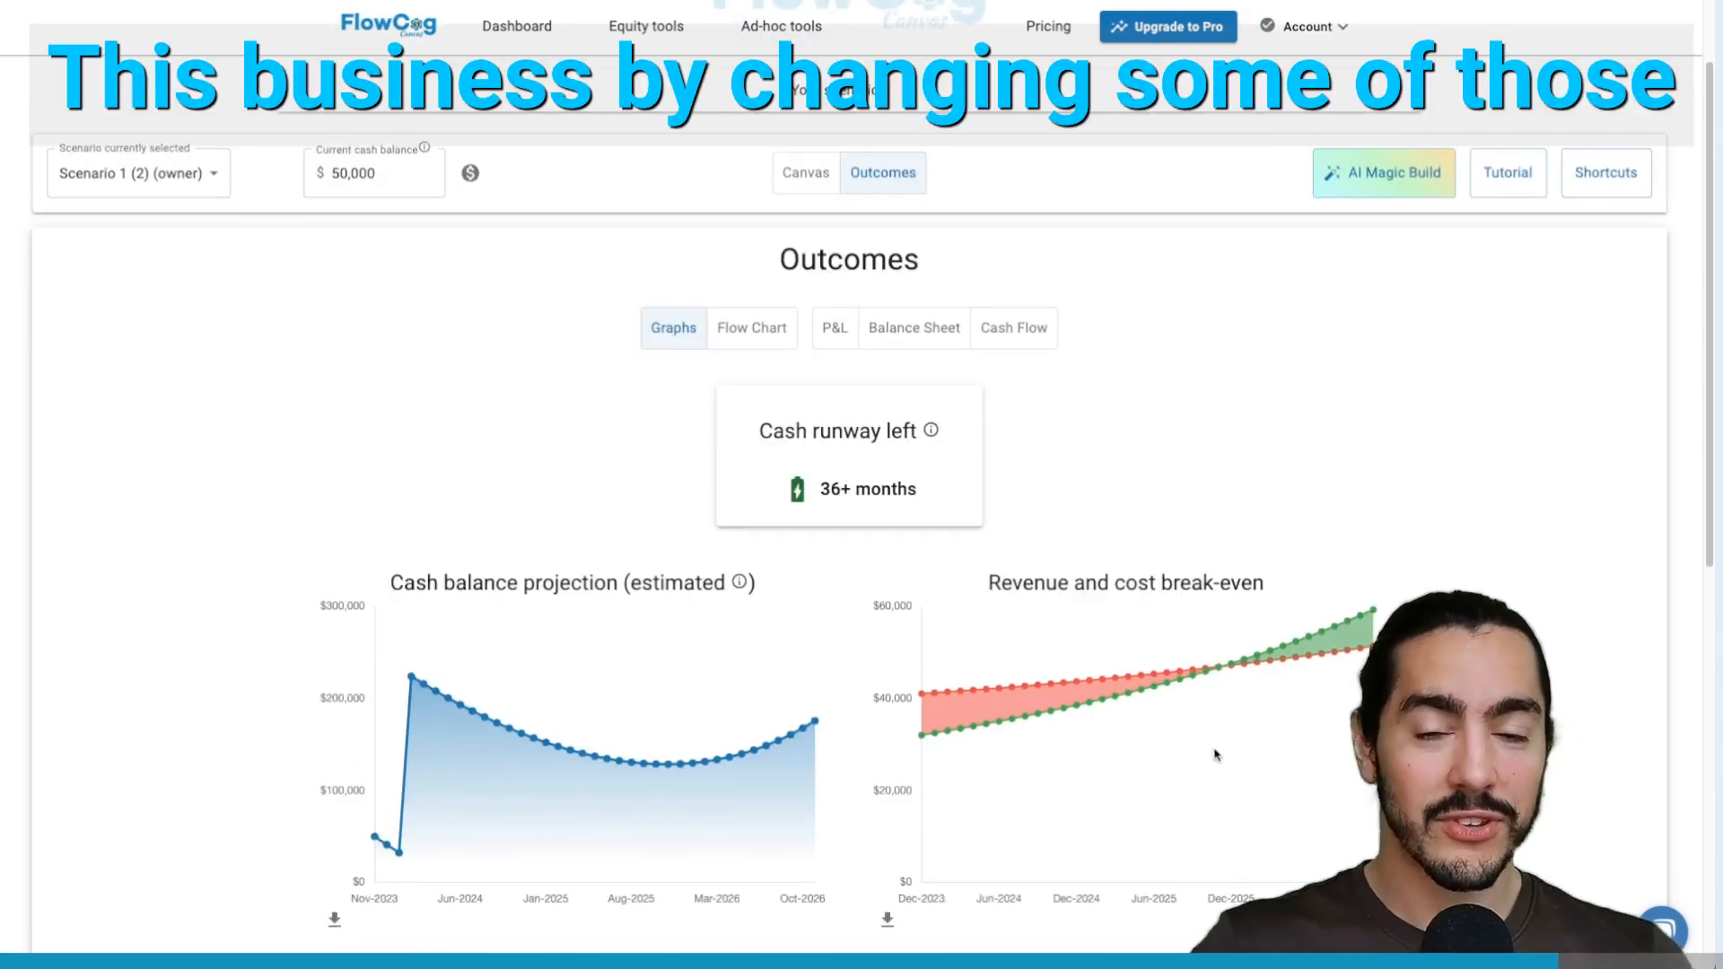